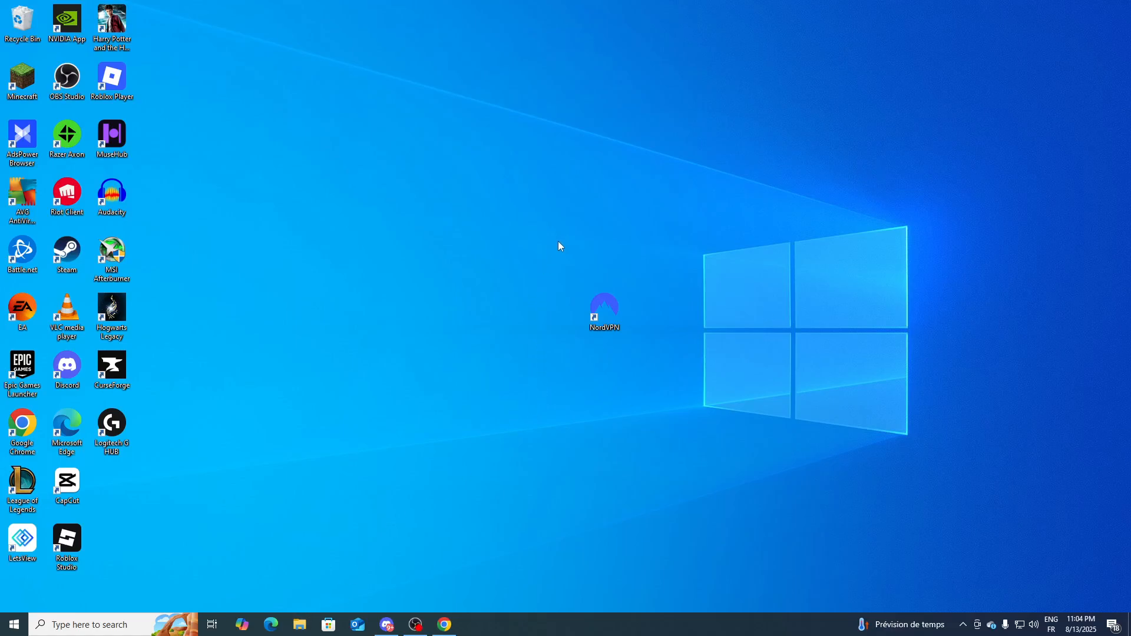
mouse_move(534, 267)
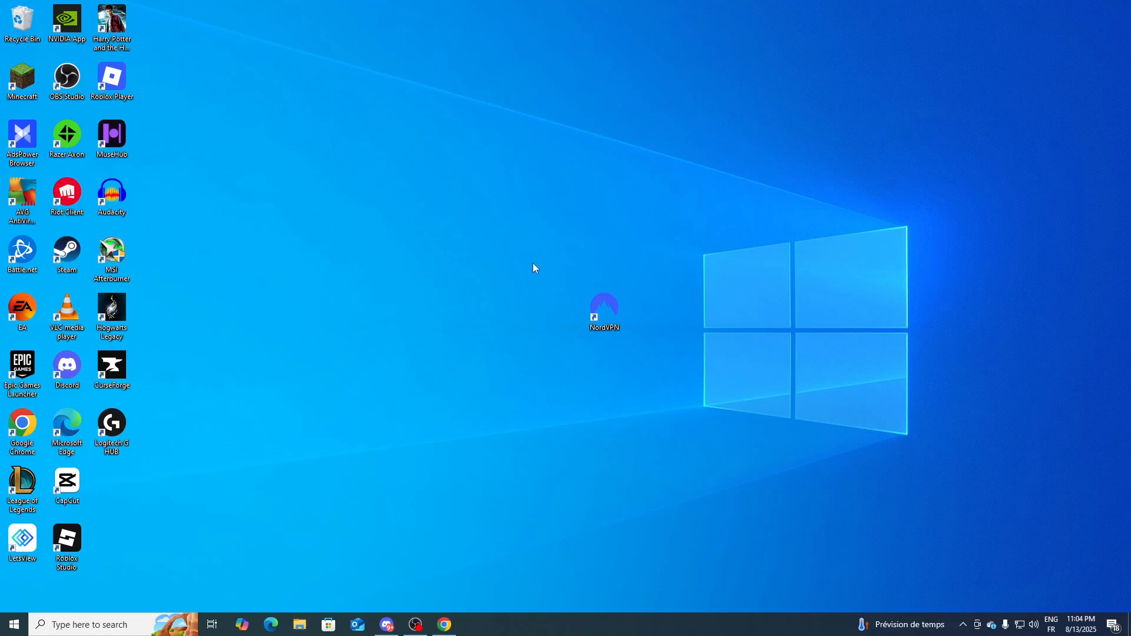
mouse_move(521, 275)
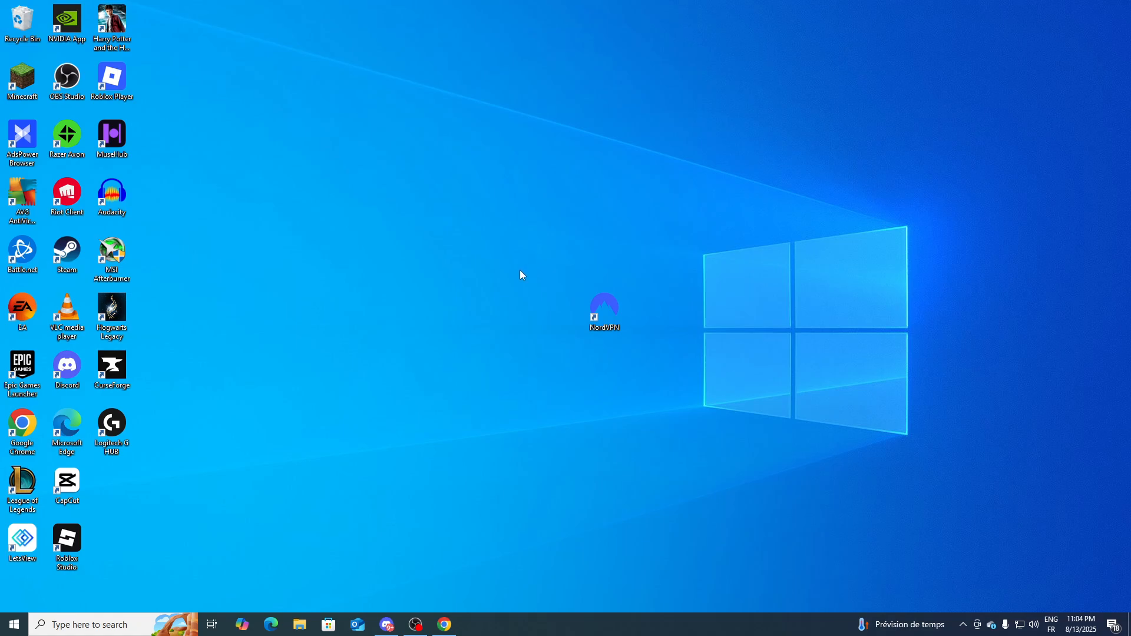
Launch NordVPN from the desktop shortcut and bring up its General settings page.
left_click(605, 312)
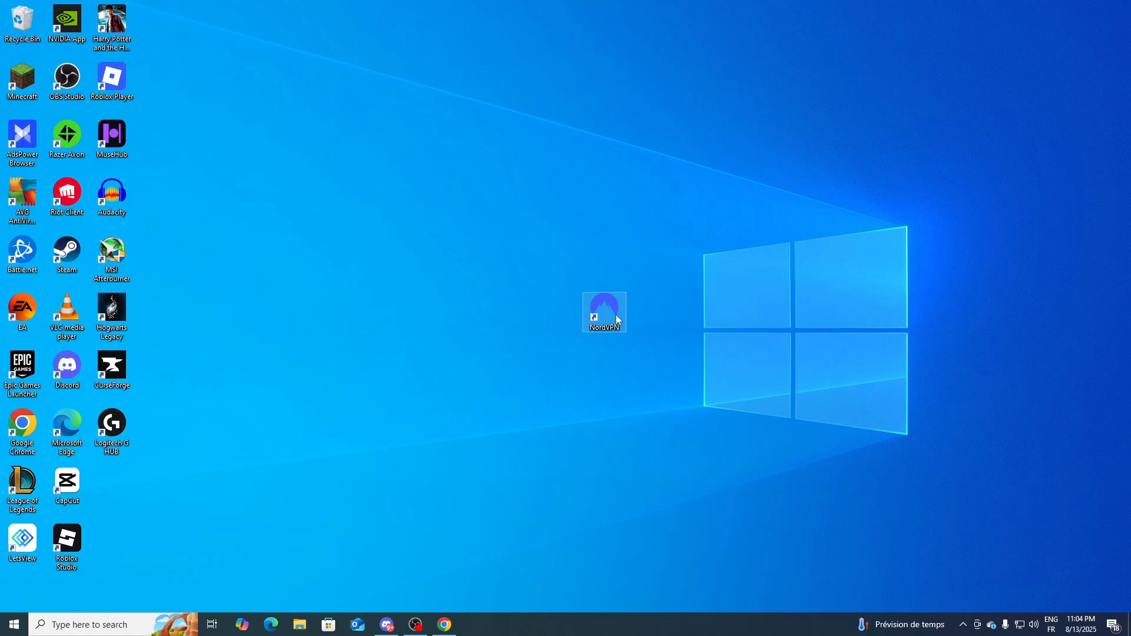
double_click(605, 311)
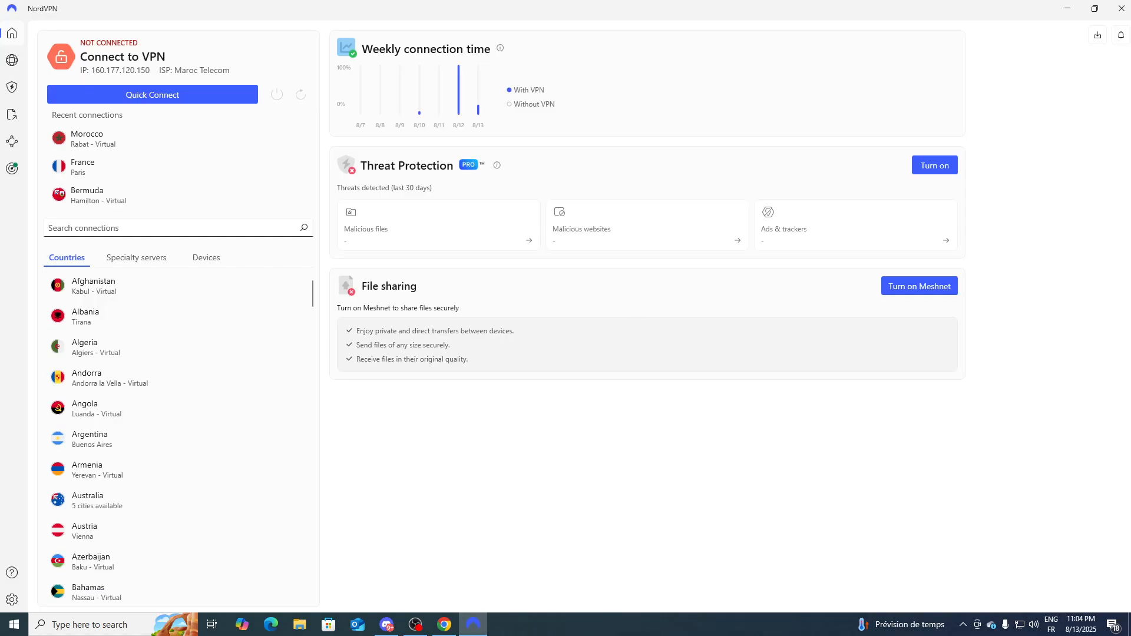
left_click(11, 599)
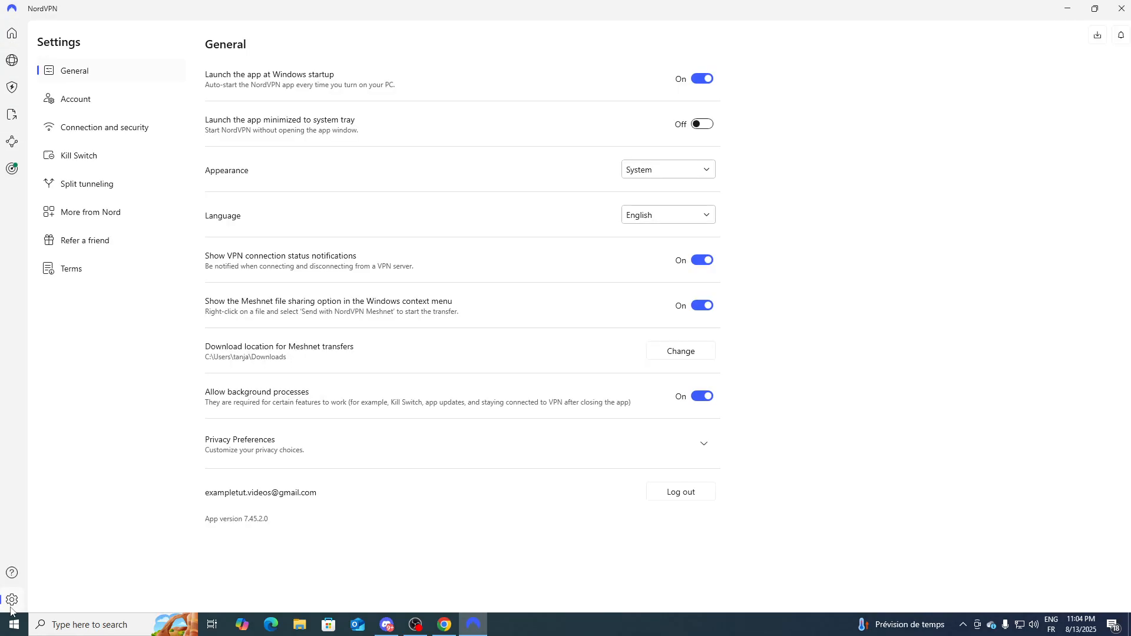
mouse_move(87, 404)
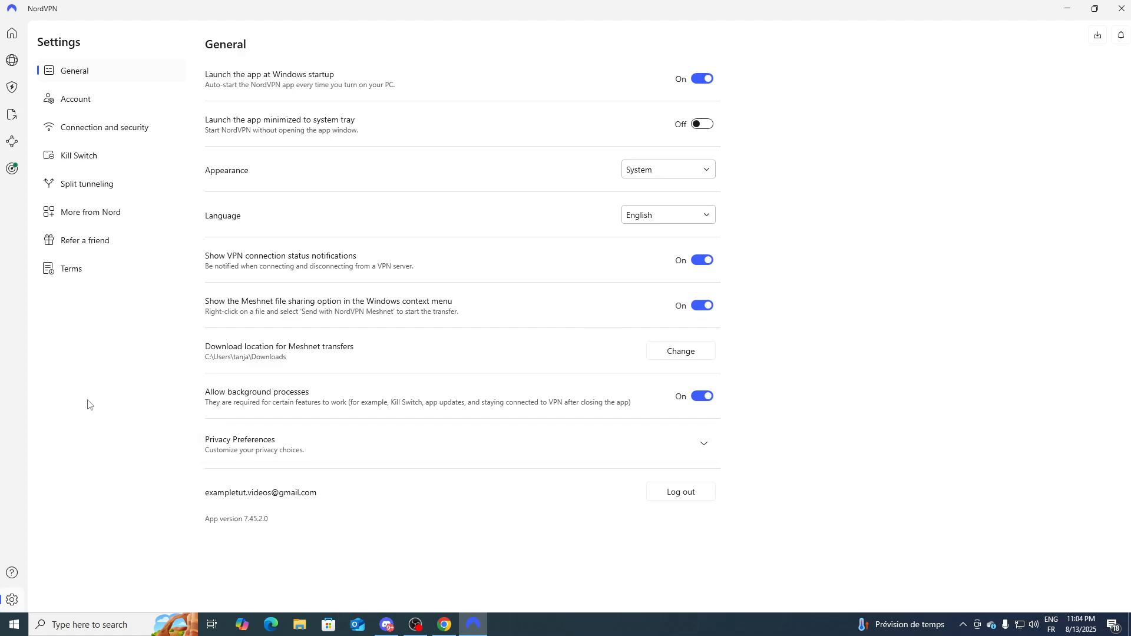
left_click(75, 99)
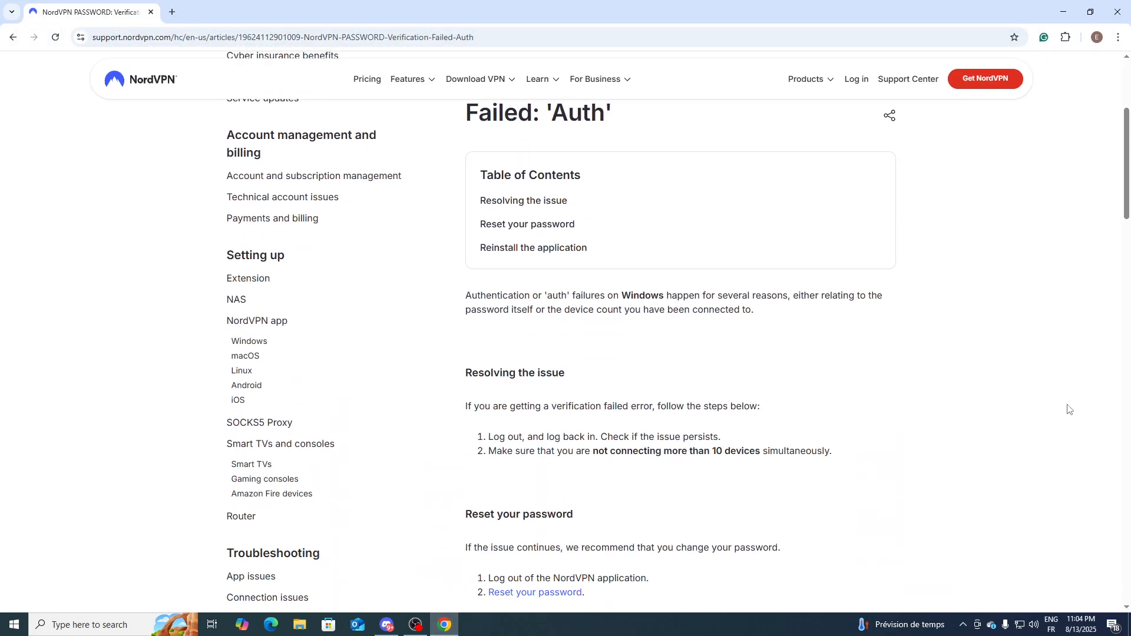
Scroll through the 'Verification Failed: Auth' article's Resolving the issue and Reset your password sections, then head to Control Panel.
scroll("down", 3)
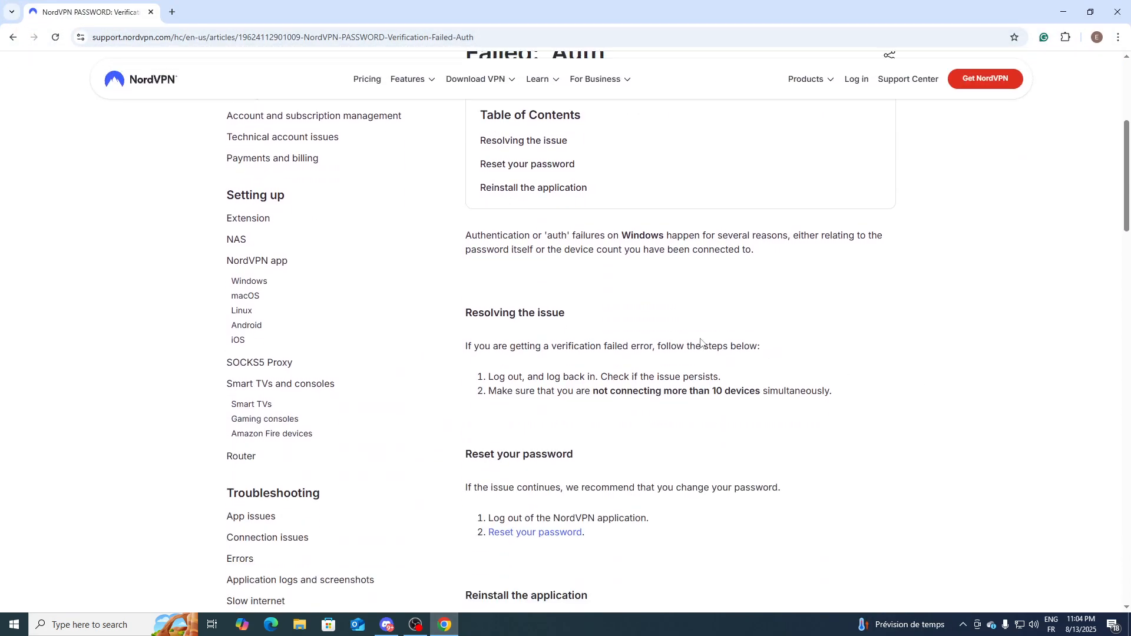
scroll("down", 3)
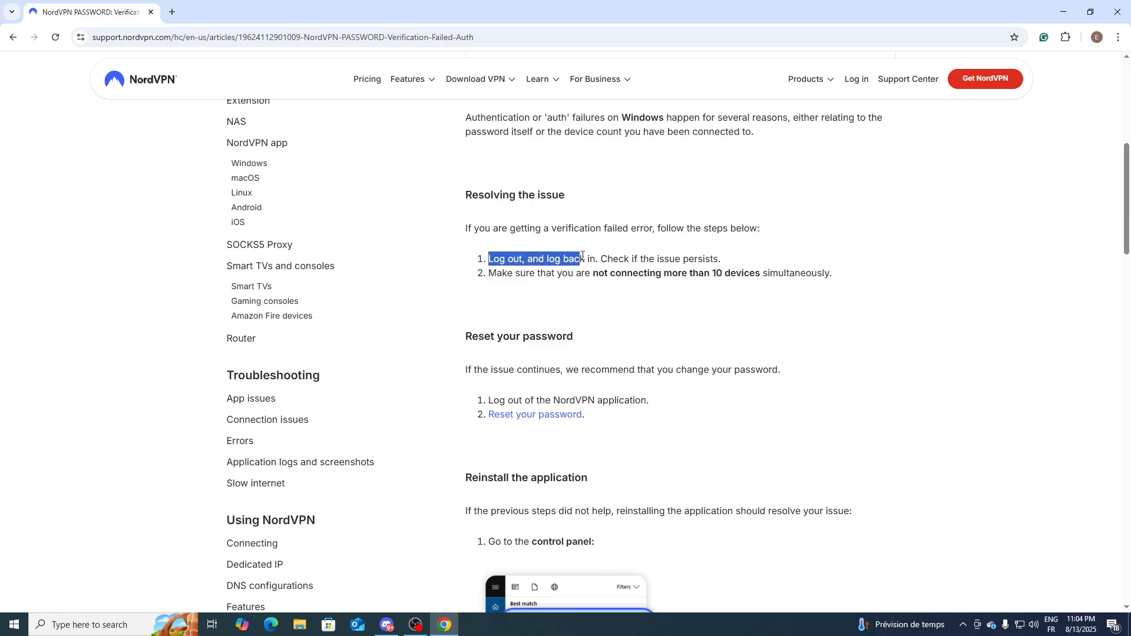
left_click(585, 285)
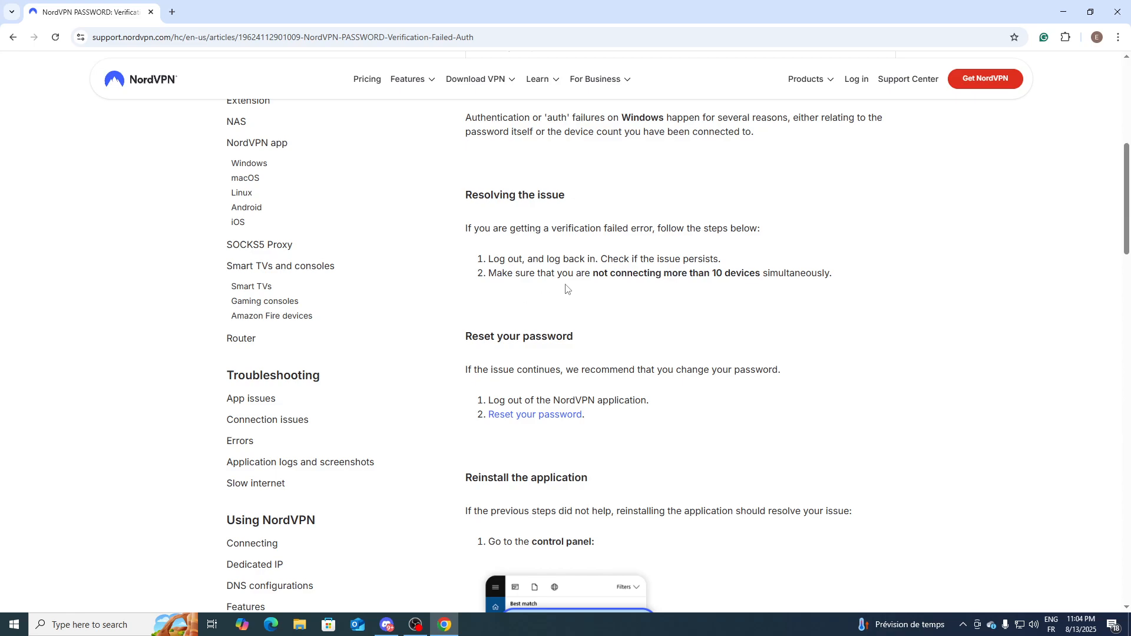
mouse_move(723, 286)
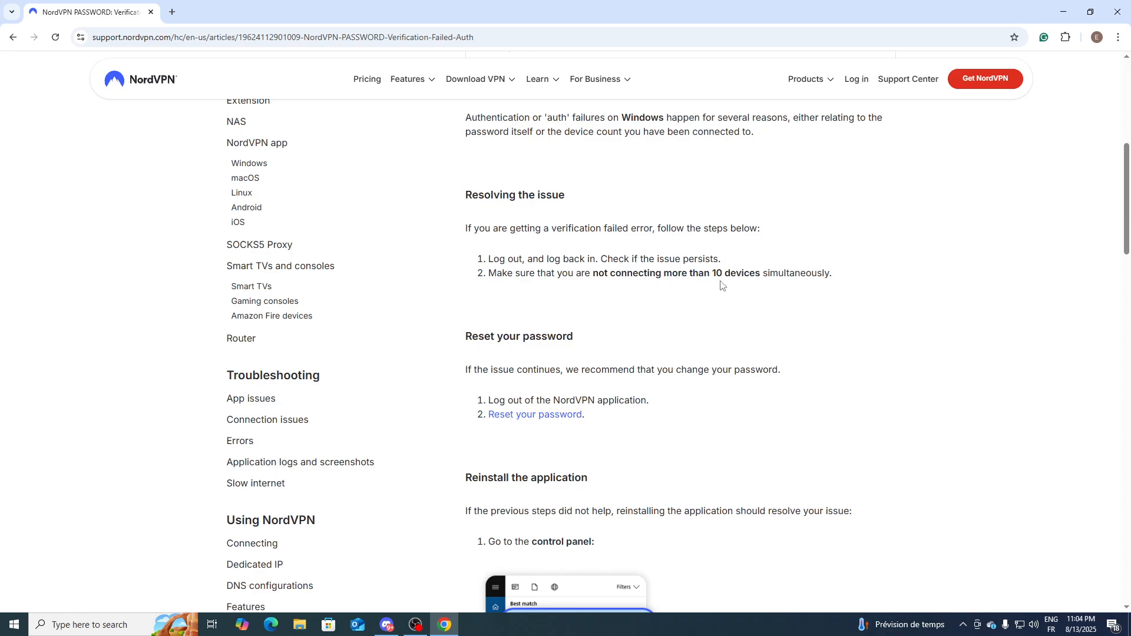
scroll("down", 3)
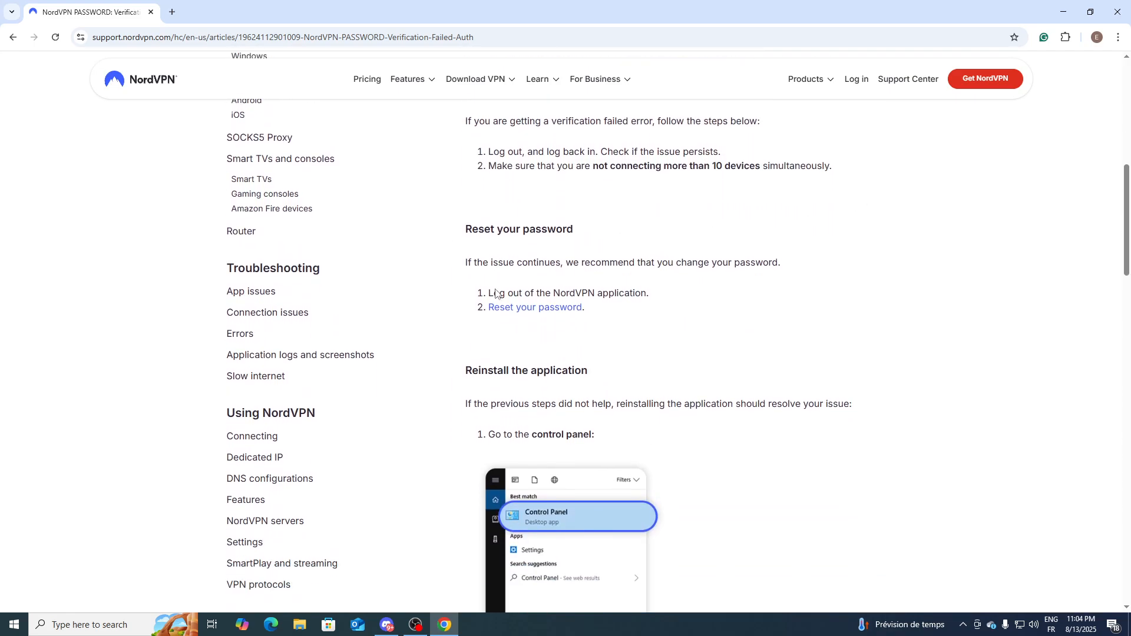
scroll("down", 3)
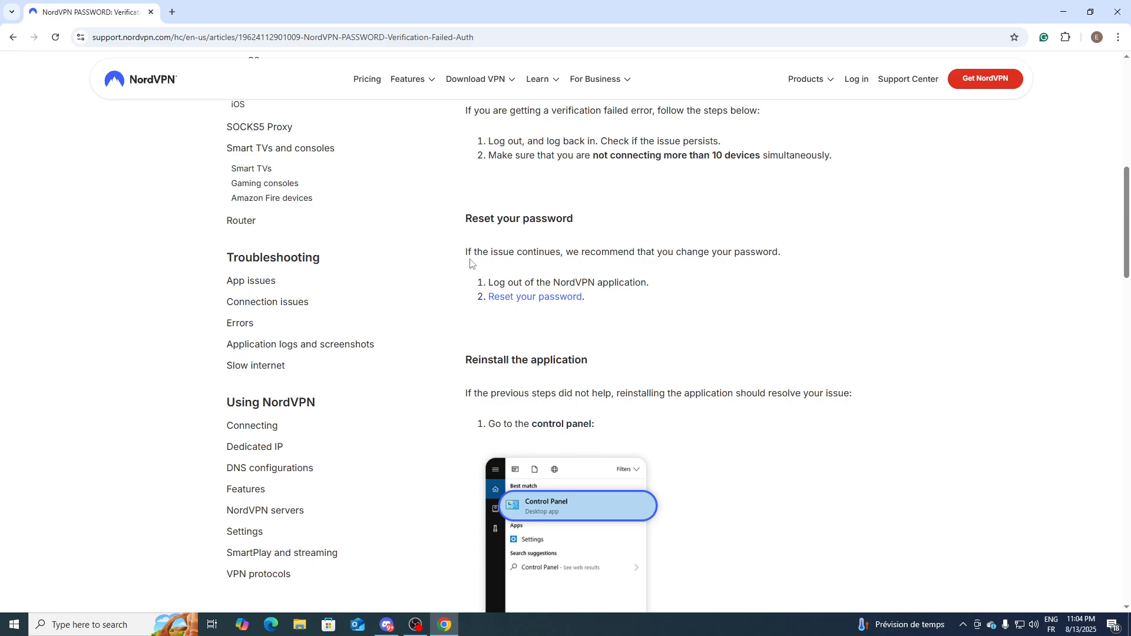
scroll("down", 3)
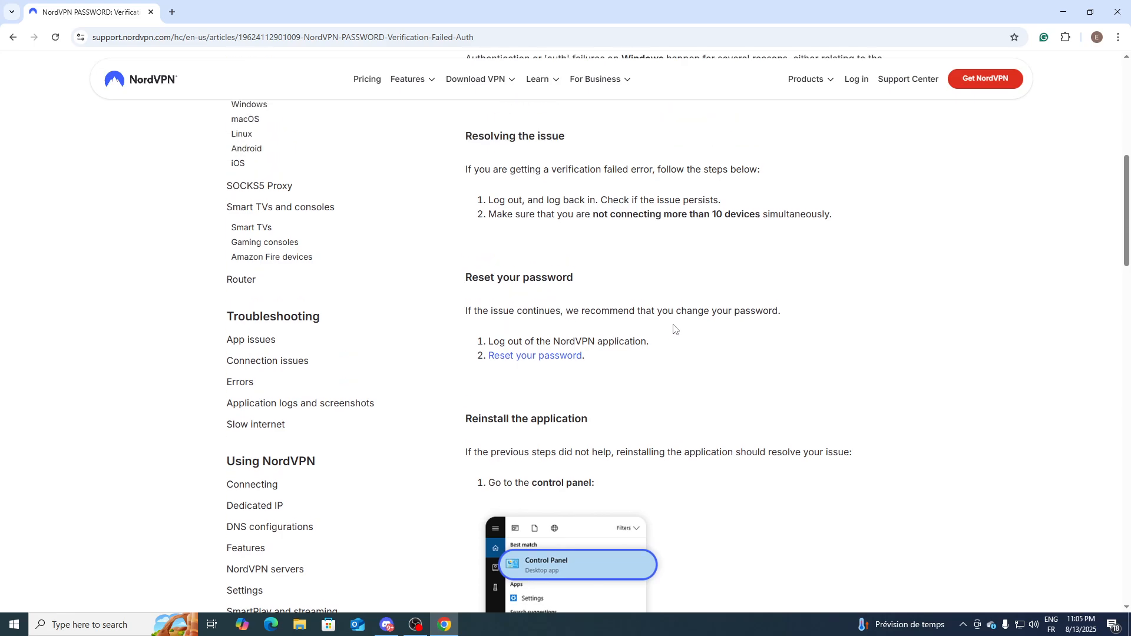
mouse_move(566, 327)
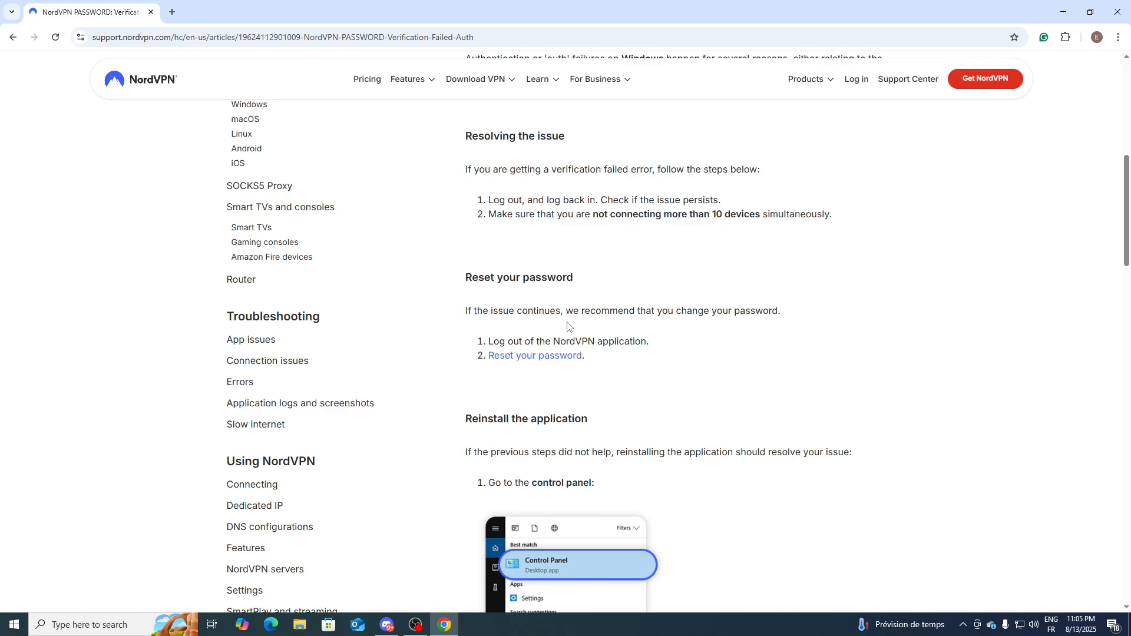
scroll("down", 3)
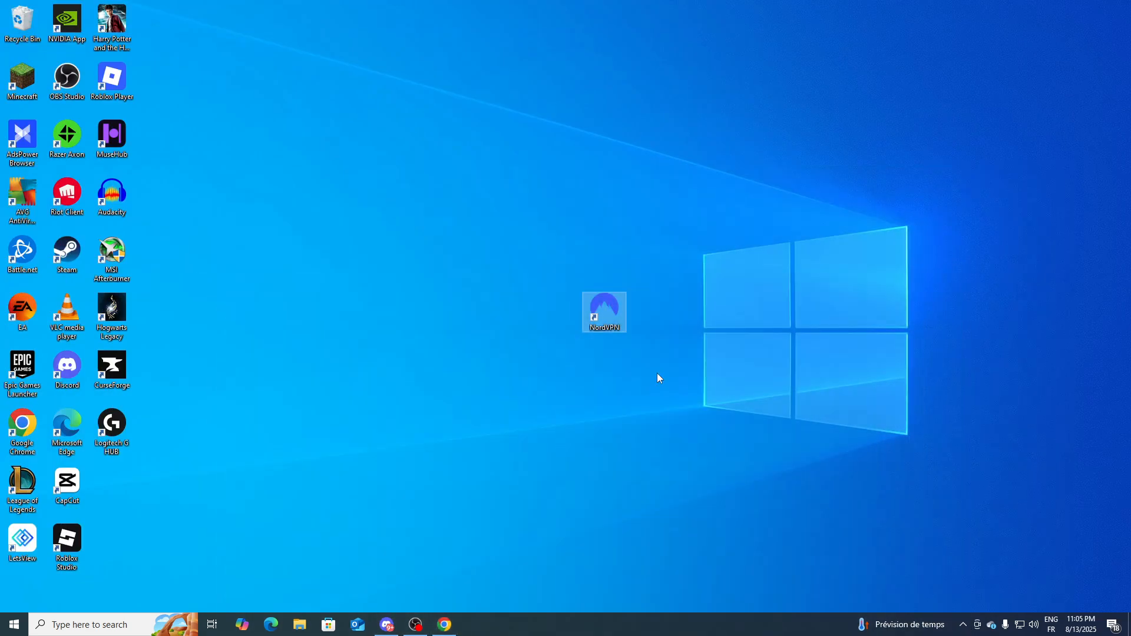
left_click(11, 624)
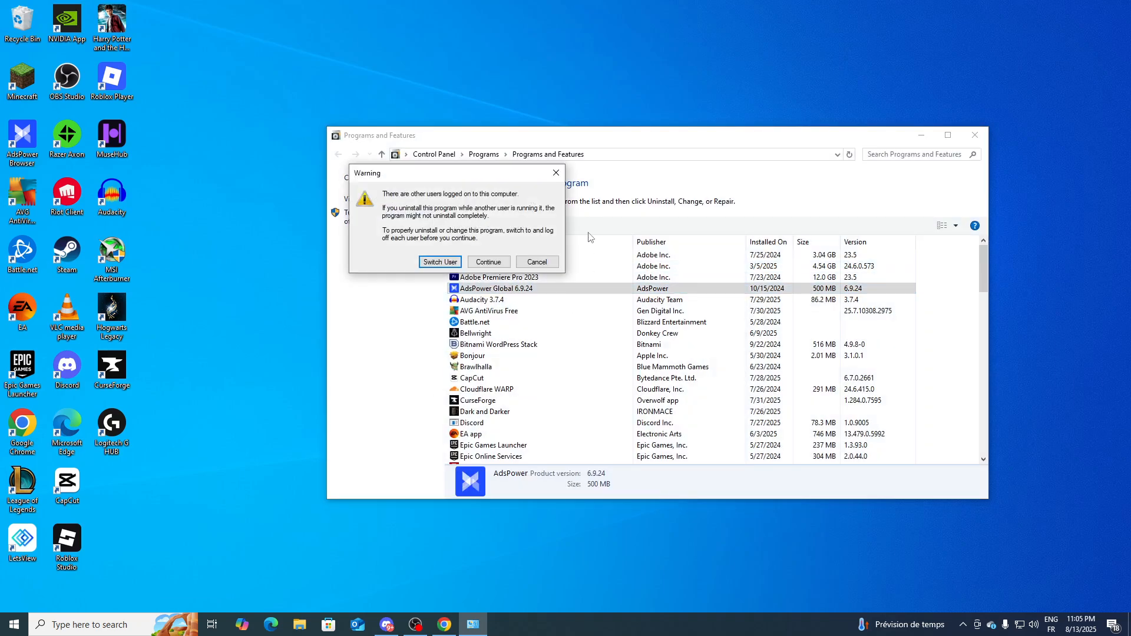
Dismiss the other-users uninstall warning in Programs and Features.
left_click(536, 261)
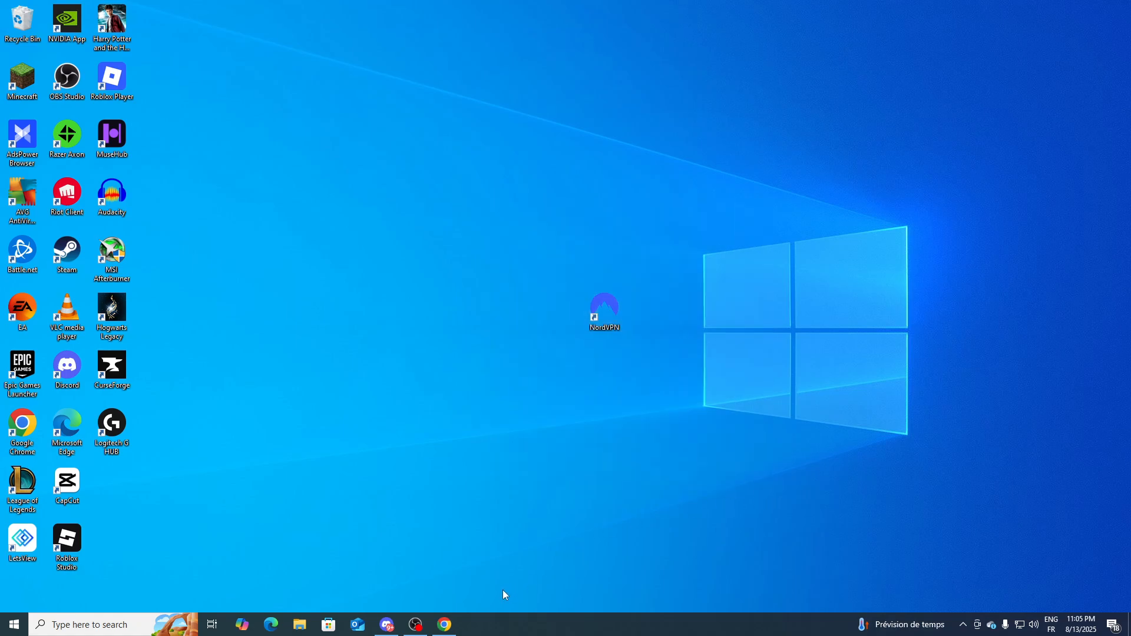
mouse_move(511, 210)
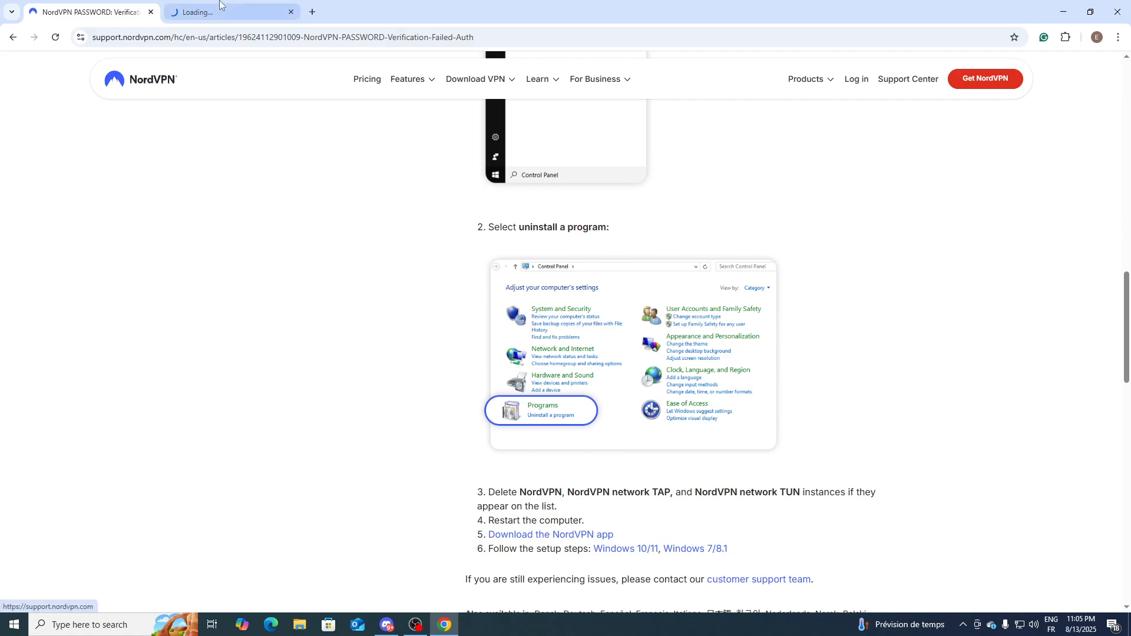
Close the stray loading tab and review the on-device site data stored by the NordVPN support site.
left_click(290, 12)
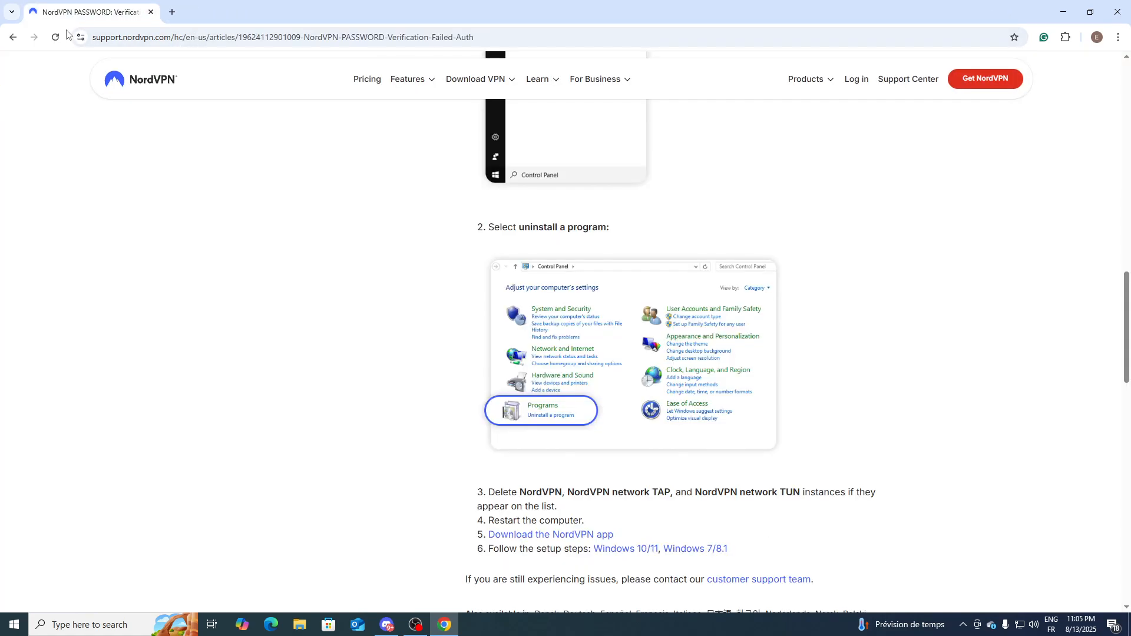
left_click(80, 36)
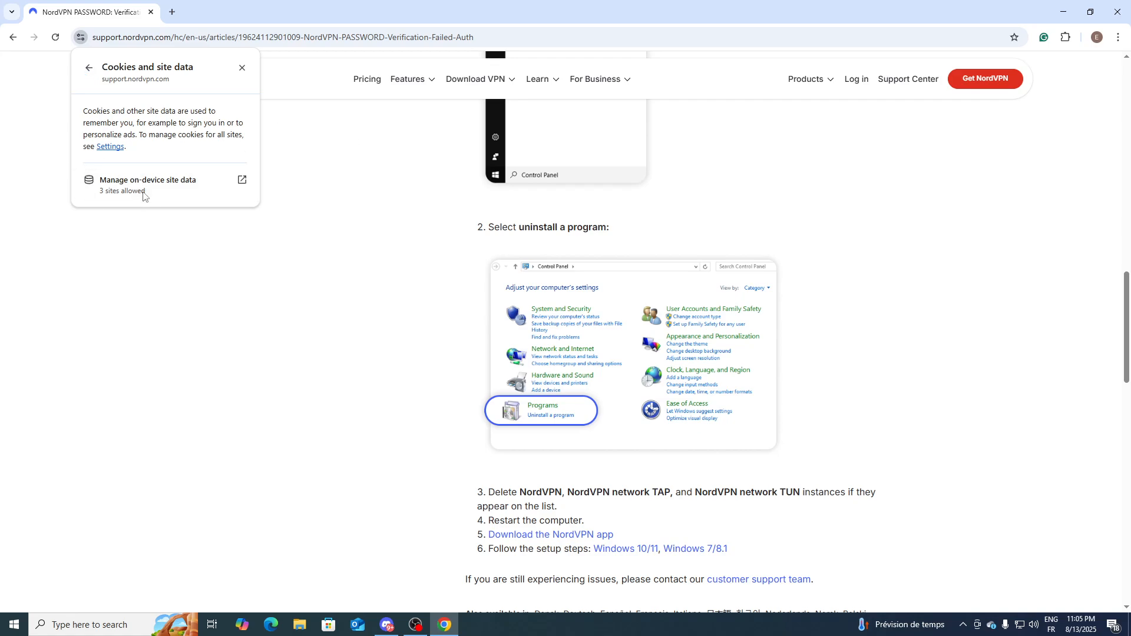
left_click(148, 180)
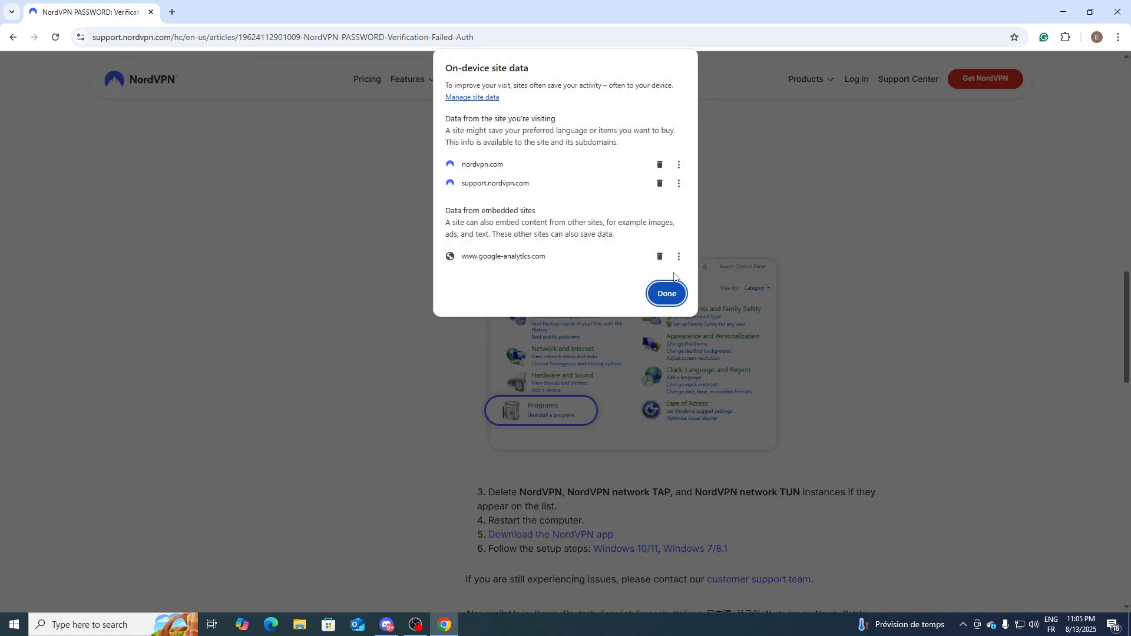
mouse_move(667, 310)
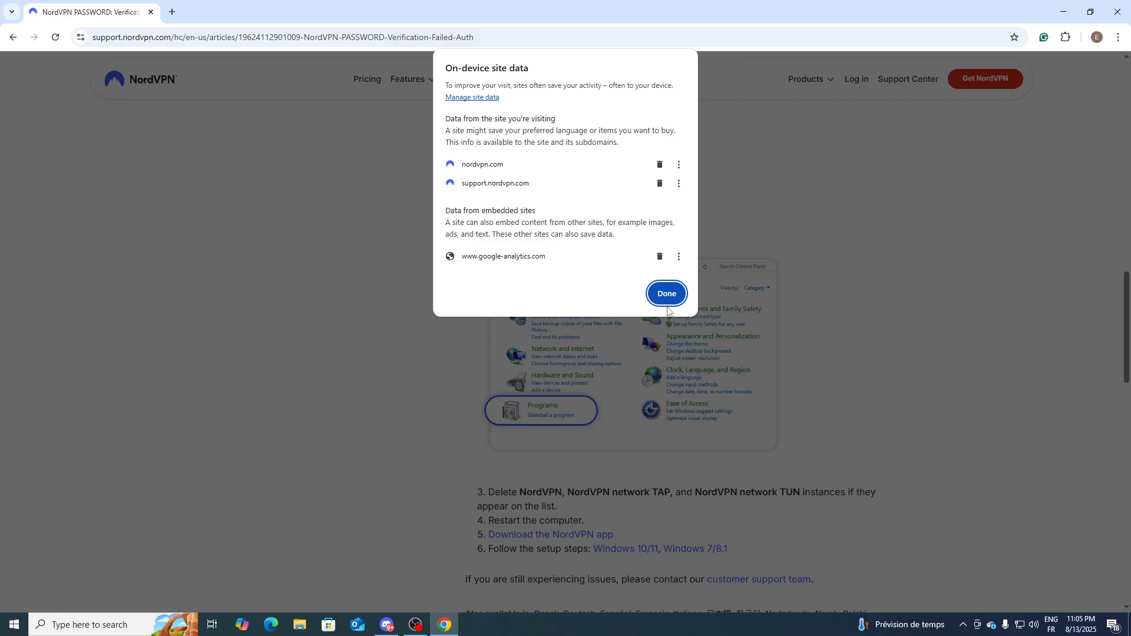
left_click(665, 293)
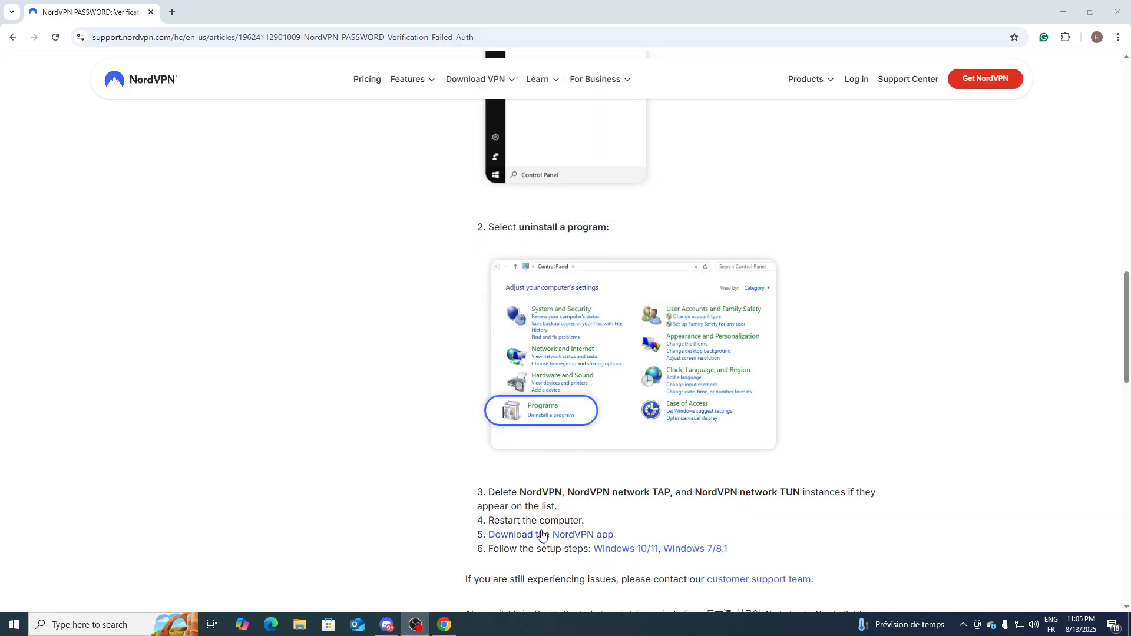
scroll("down", 3)
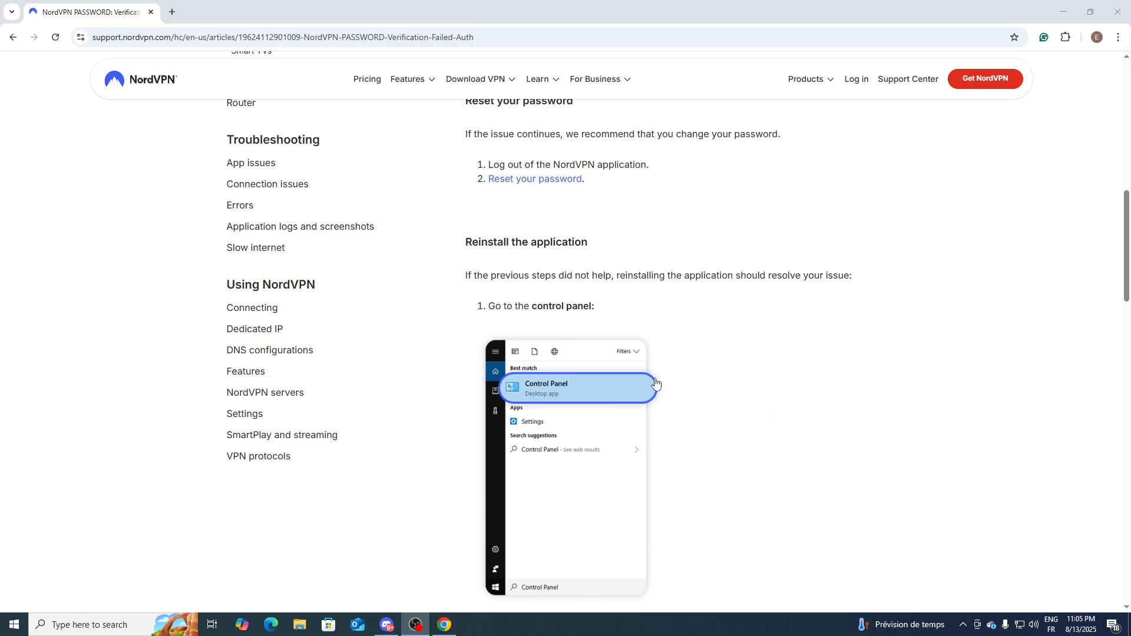
scroll("down", 3)
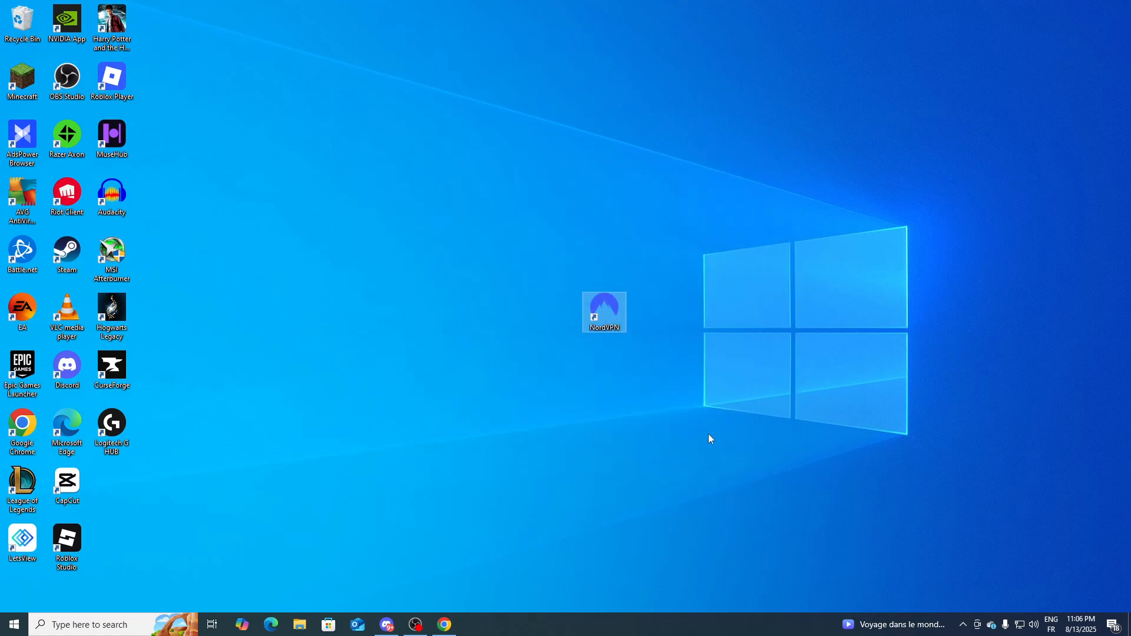
mouse_move(703, 421)
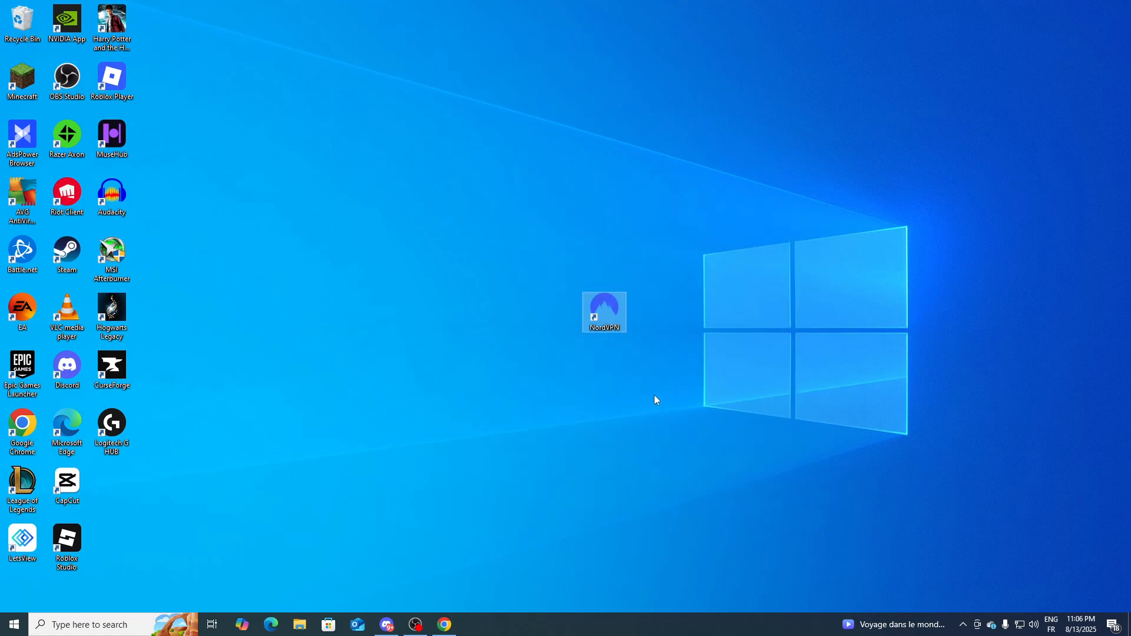
mouse_move(645, 406)
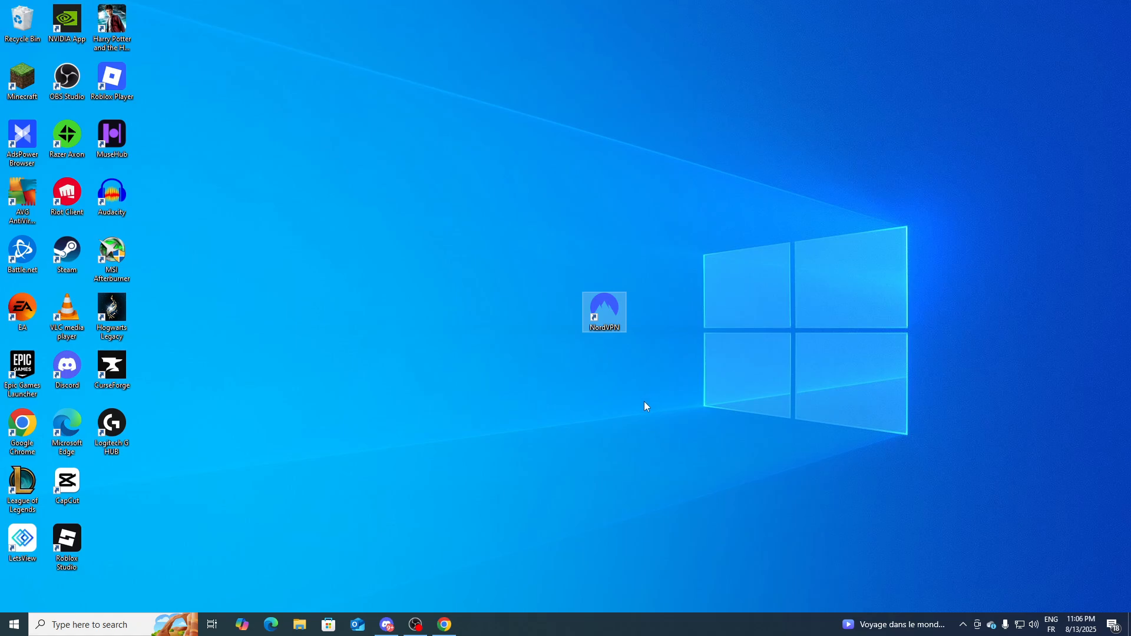